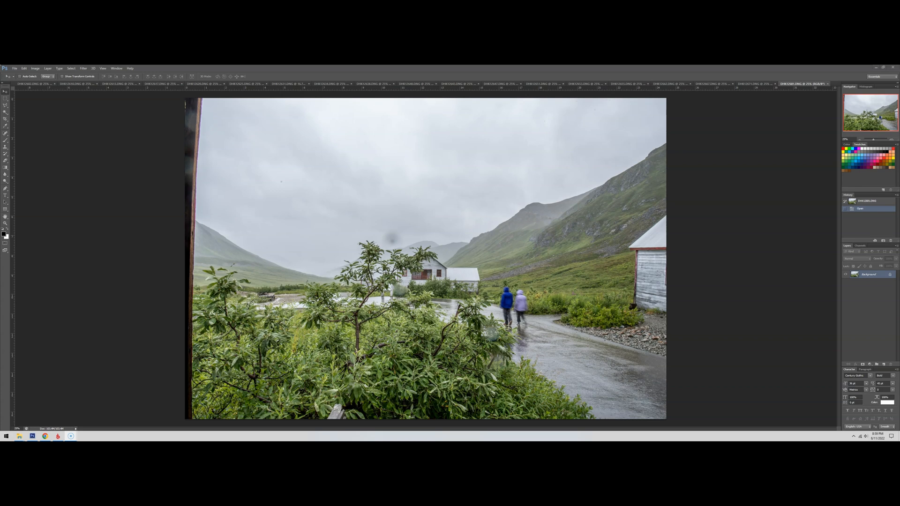
mouse_move(53, 176)
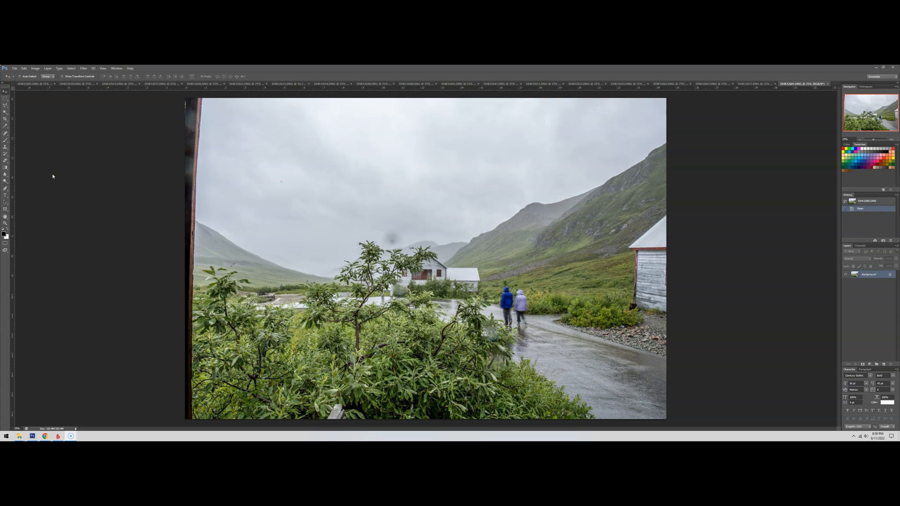
mouse_move(53, 177)
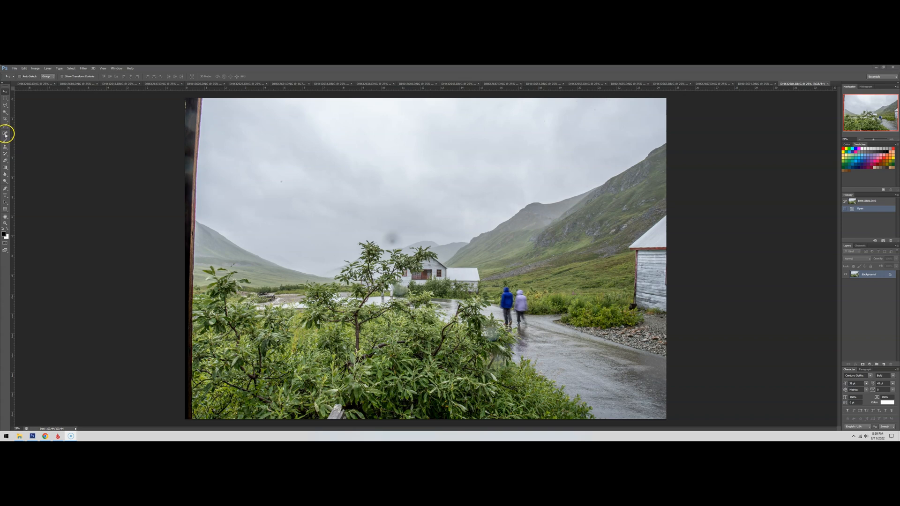
mouse_move(28, 174)
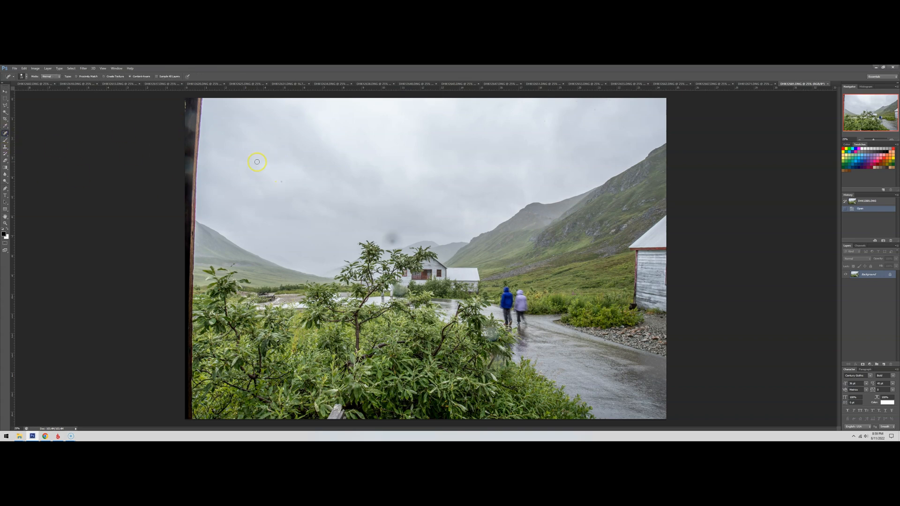
Heal the four scattered dust spots across the upper sky with the Spot Healing Brush.
click(22, 76)
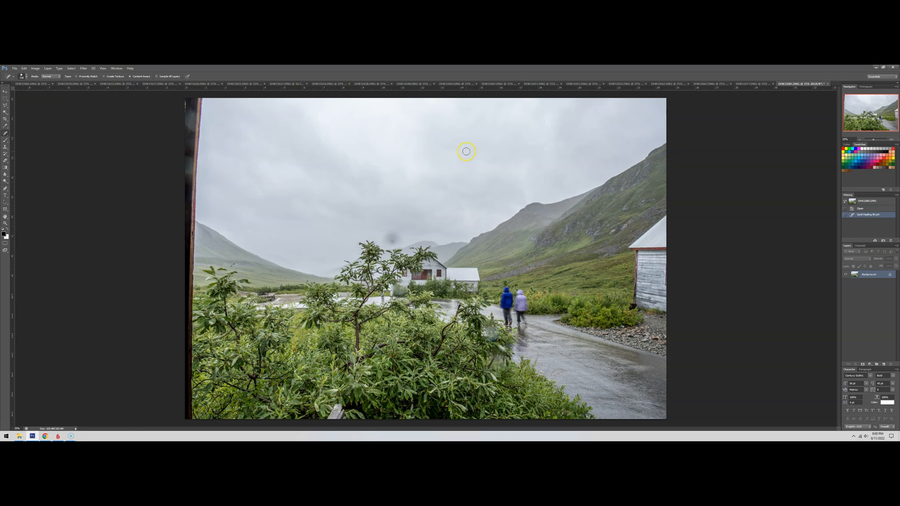
click(584, 115)
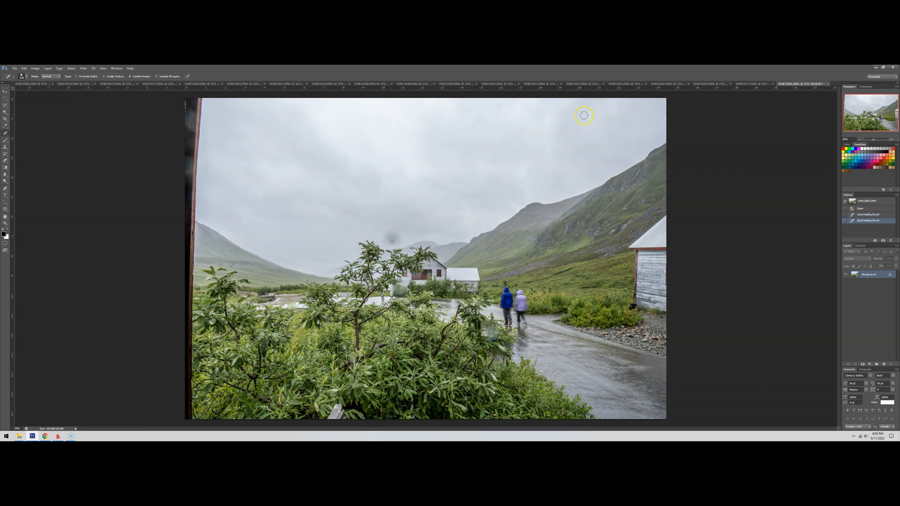
click(609, 101)
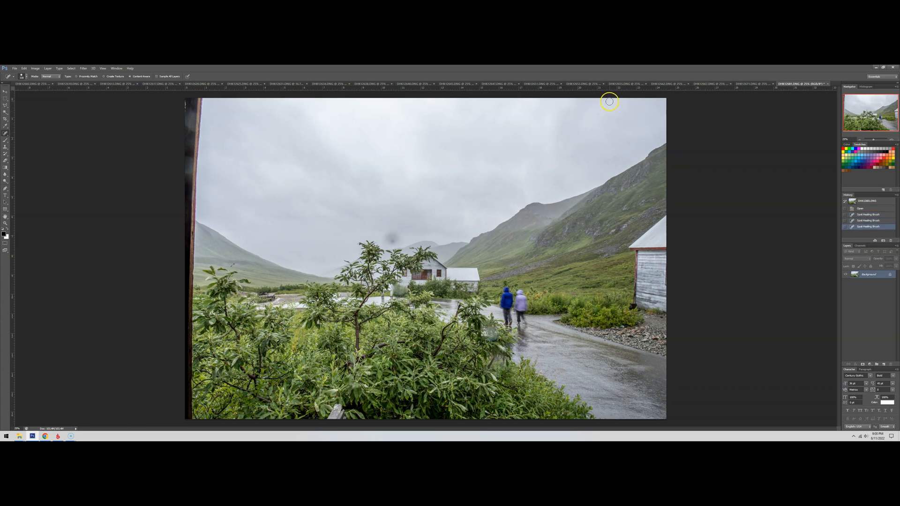
click(575, 101)
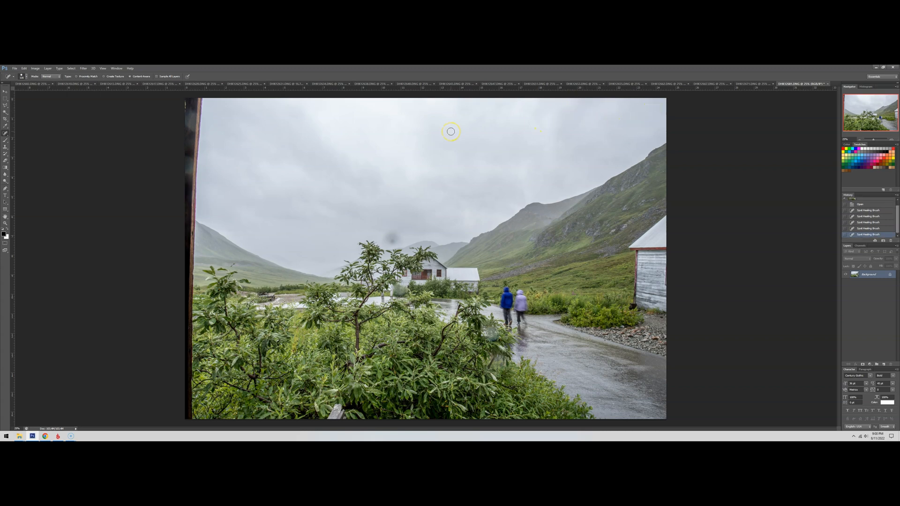
mouse_move(392, 240)
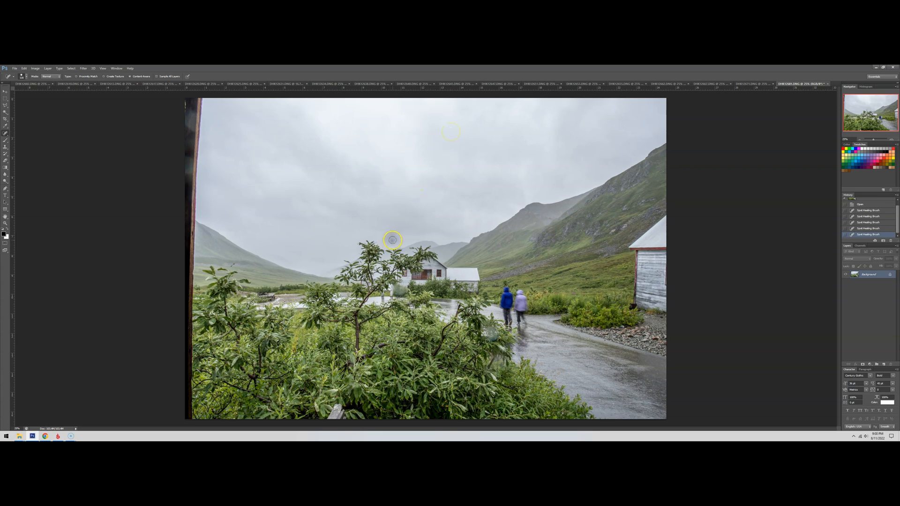
Paint out the dark blob just above the tree top until no traces remain.
click(393, 240)
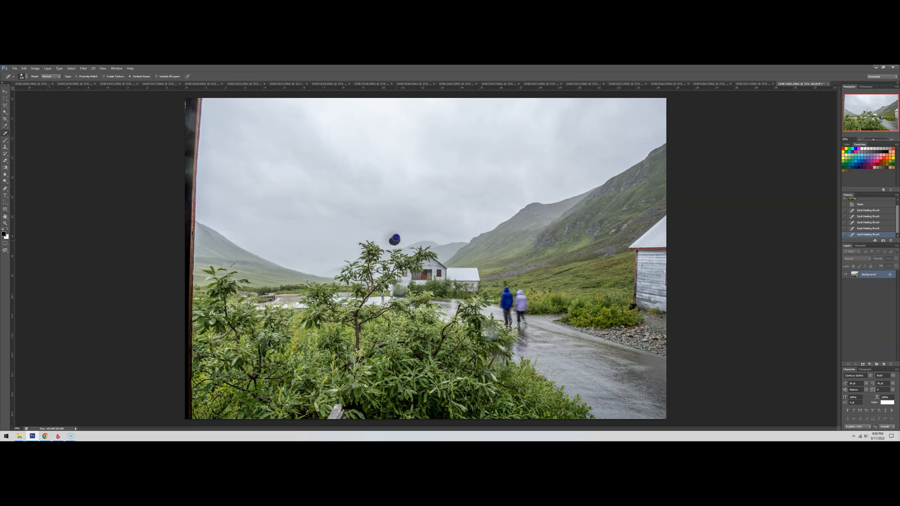
click(393, 240)
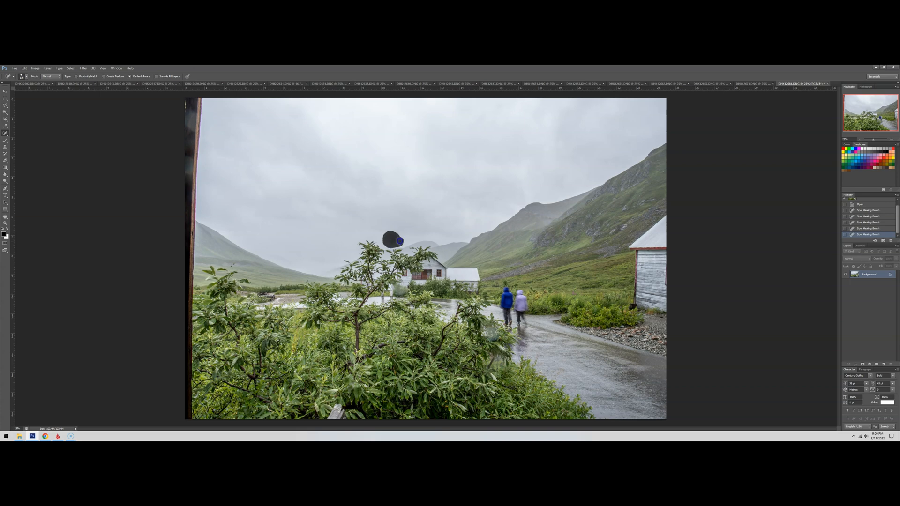
click(395, 240)
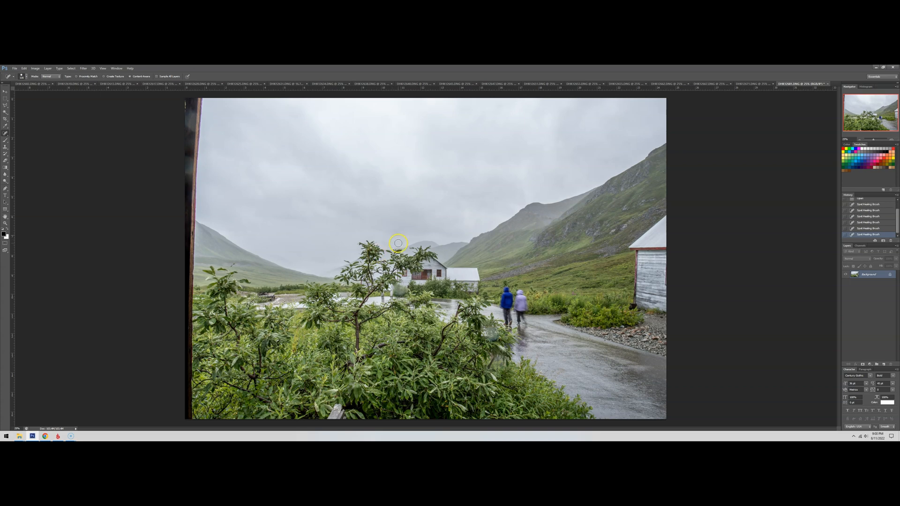
click(398, 243)
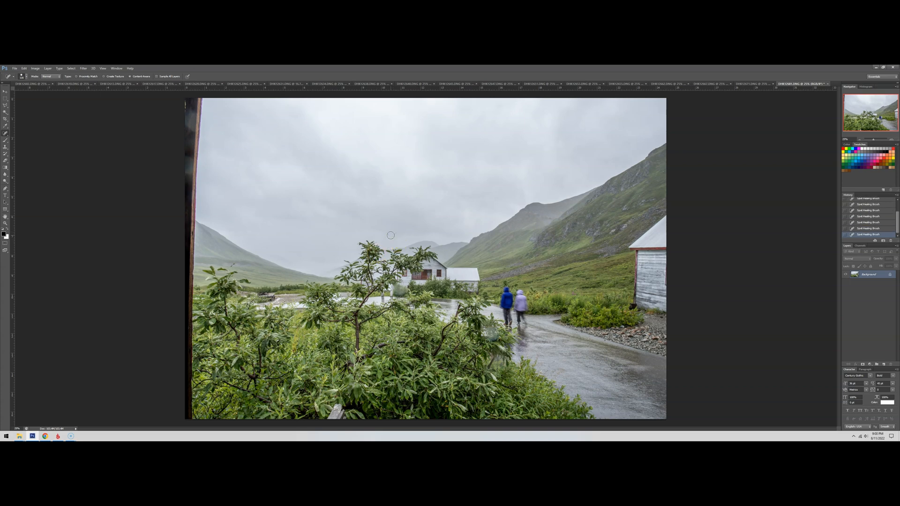
mouse_move(308, 171)
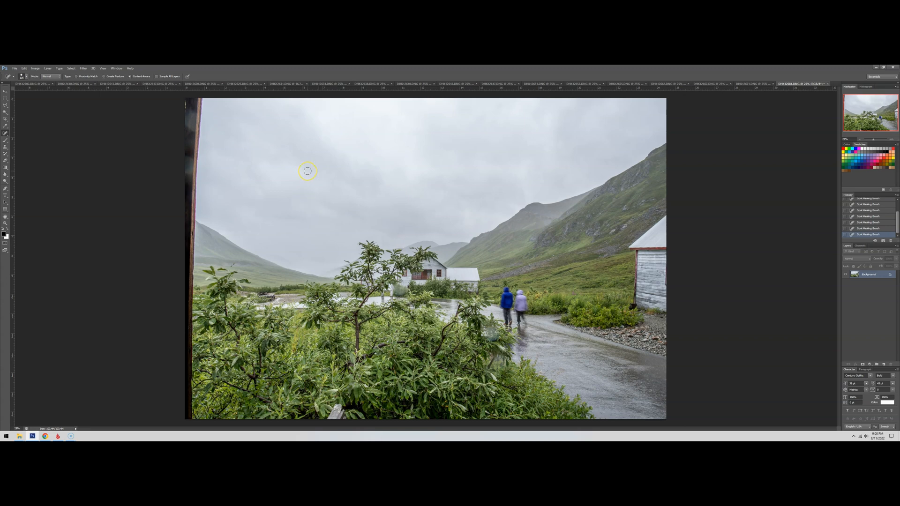
mouse_move(553, 117)
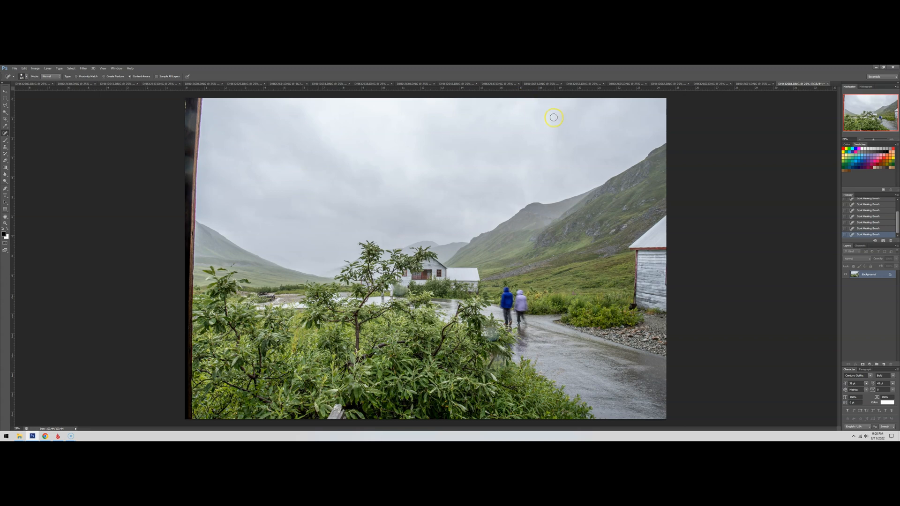
mouse_move(582, 121)
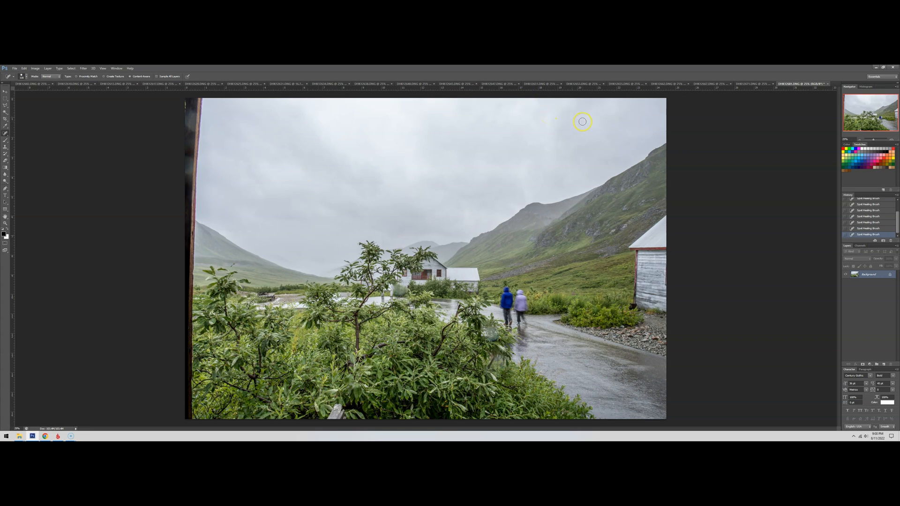
mouse_move(322, 136)
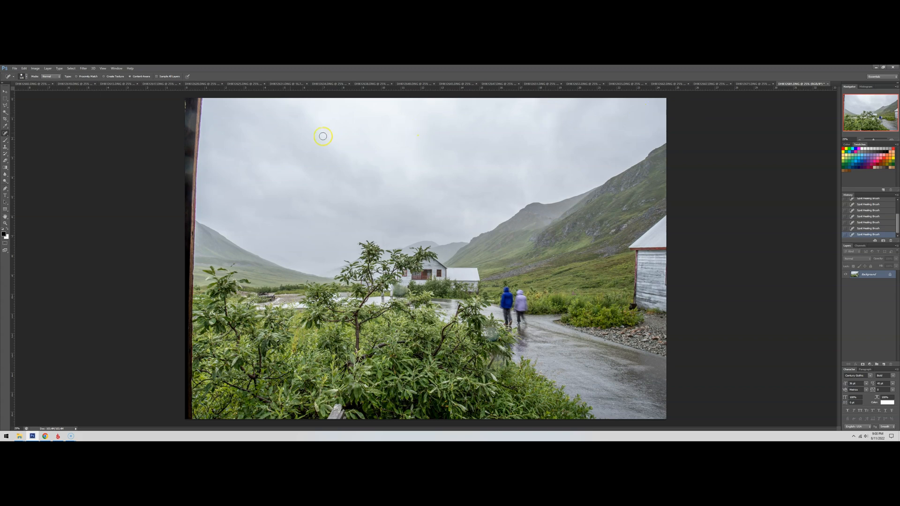
mouse_move(128, 195)
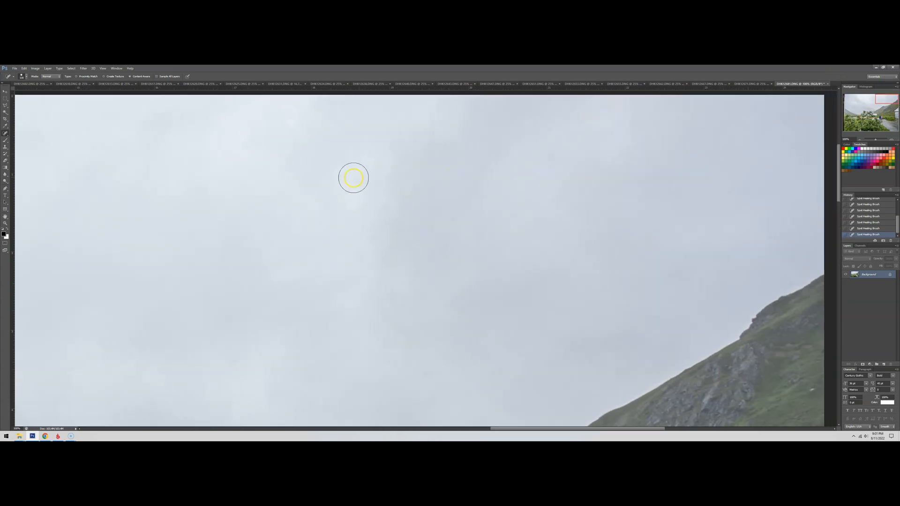
mouse_move(192, 298)
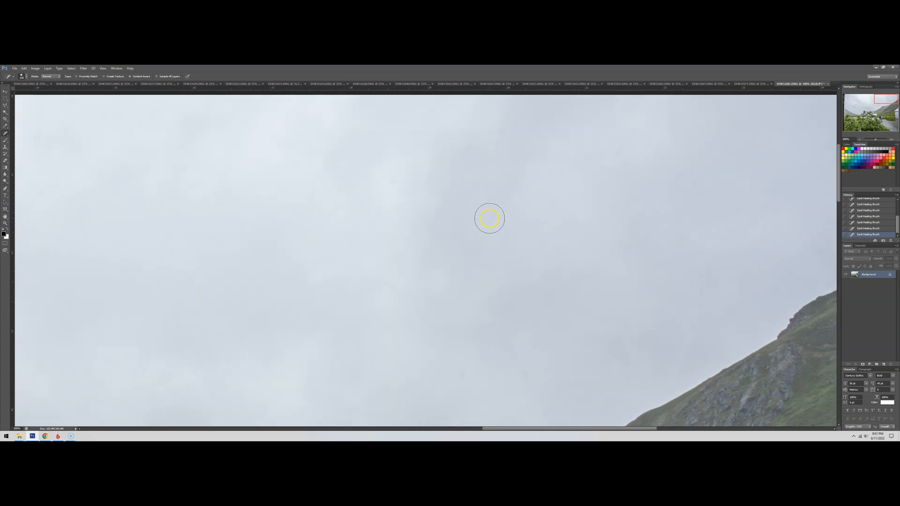
mouse_move(822, 278)
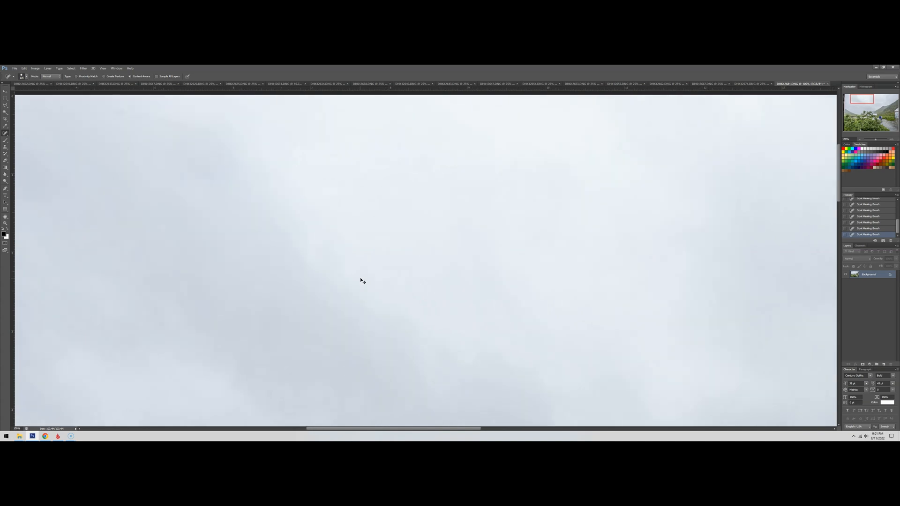
Heal a dust spot in the grey sky at 100% zoom.
click(285, 118)
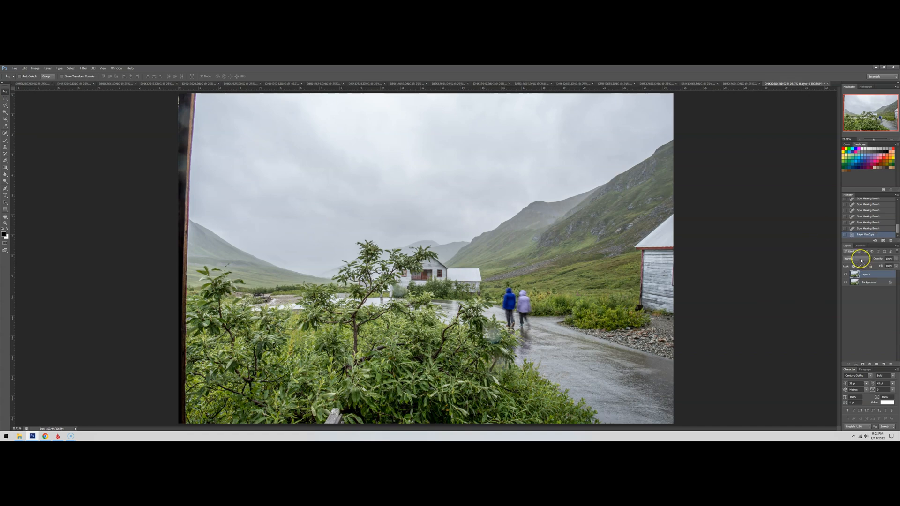
Change the copied layer's blend mode and select Layer 1 for further duplicates.
click(852, 259)
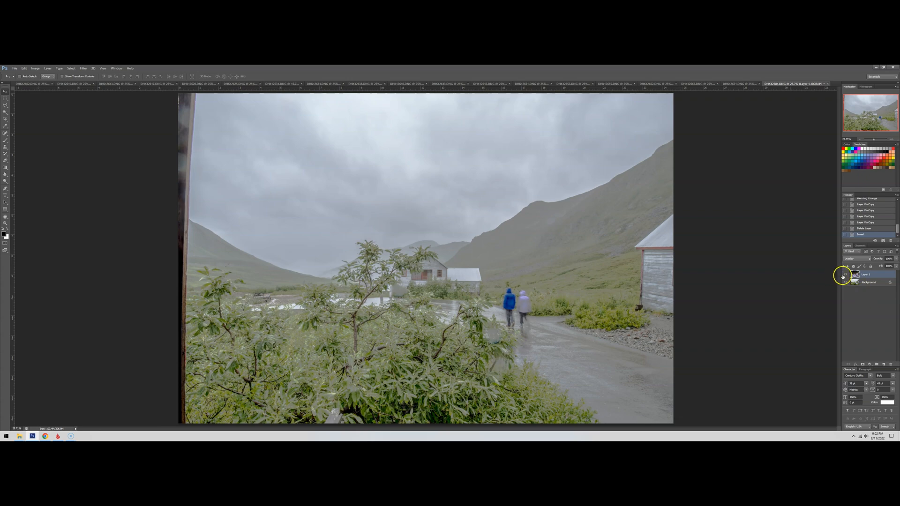
click(849, 275)
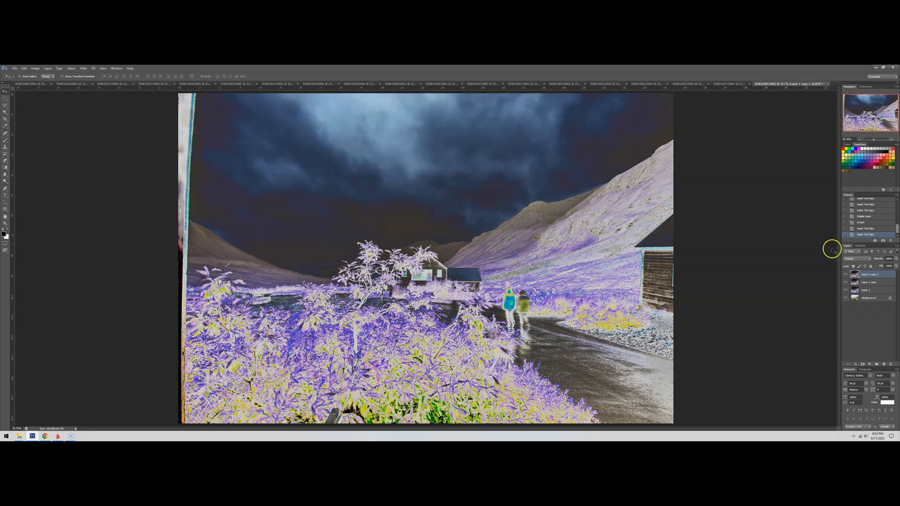
mouse_move(535, 142)
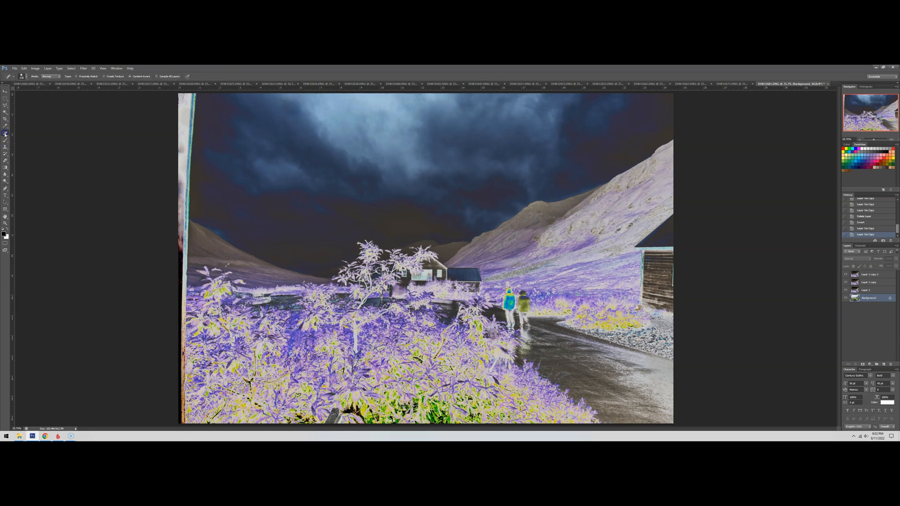
mouse_move(280, 165)
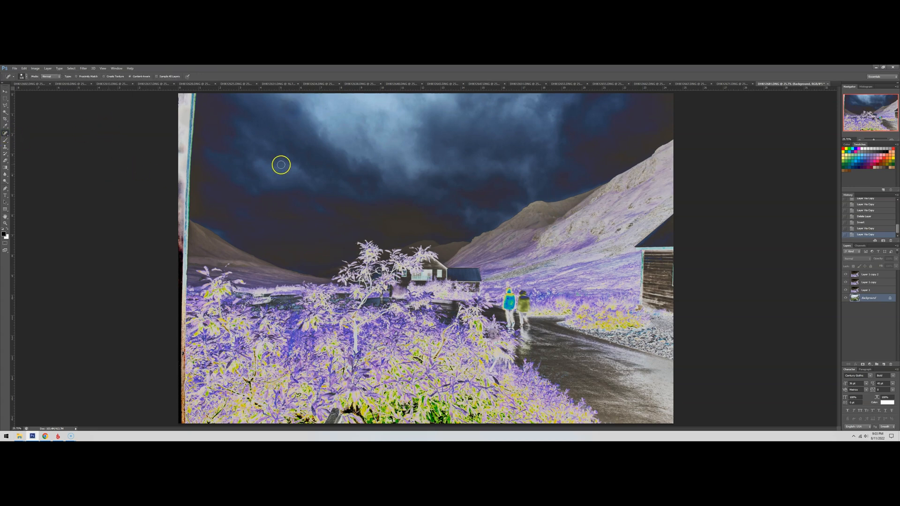
Heal the dust spot in the upper-left sky revealed by the inverted overlay.
click(382, 156)
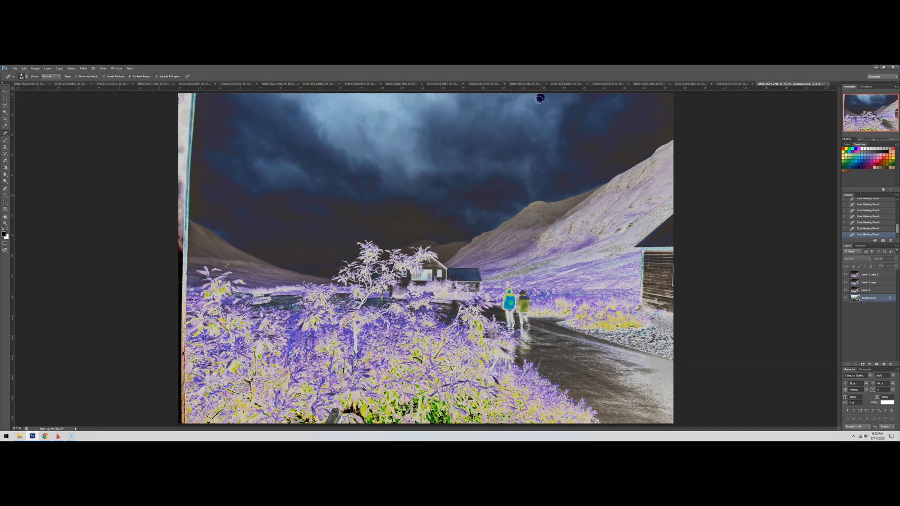
mouse_move(551, 118)
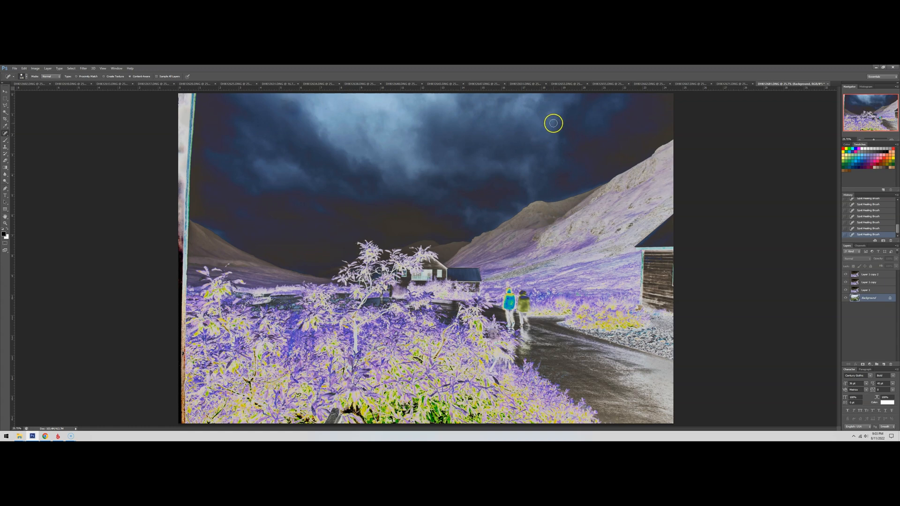
mouse_move(291, 102)
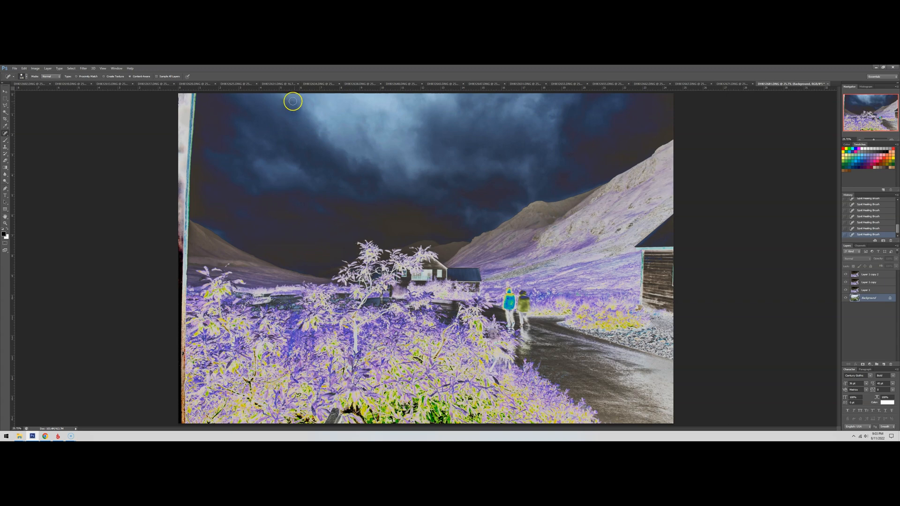
mouse_move(279, 109)
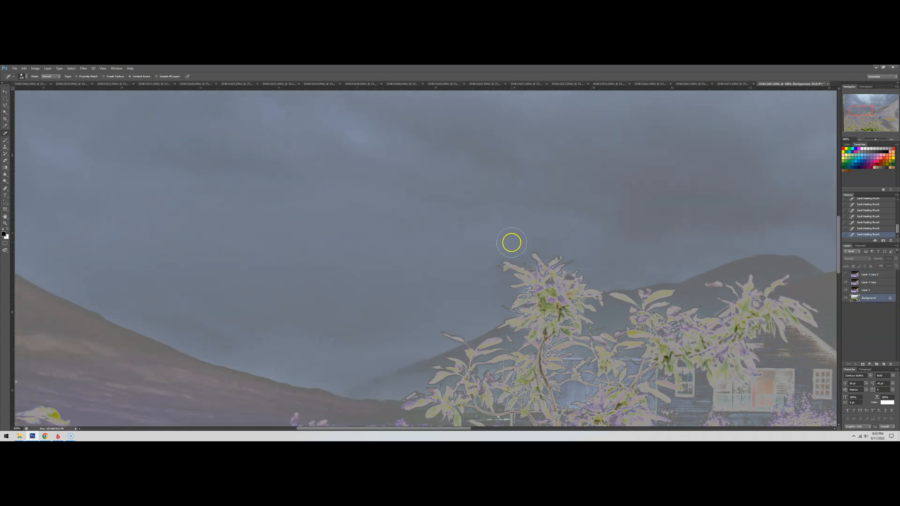
mouse_move(199, 259)
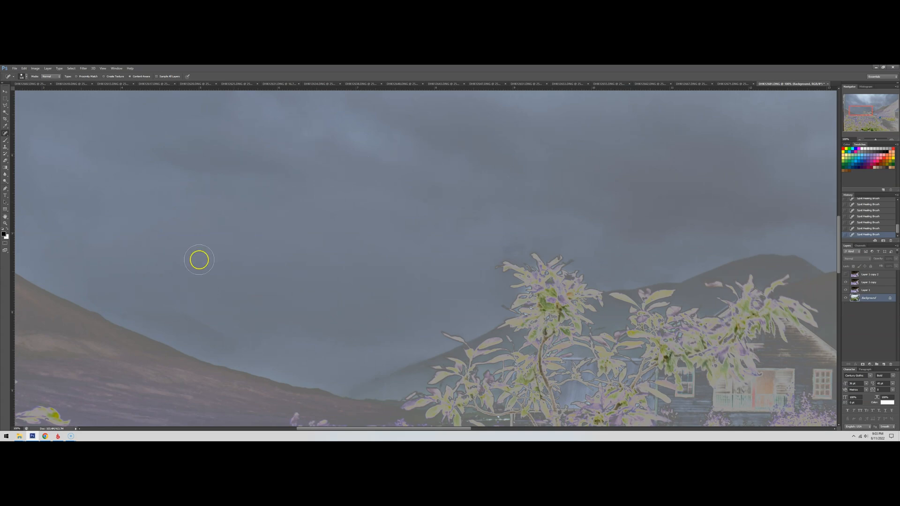
mouse_move(152, 253)
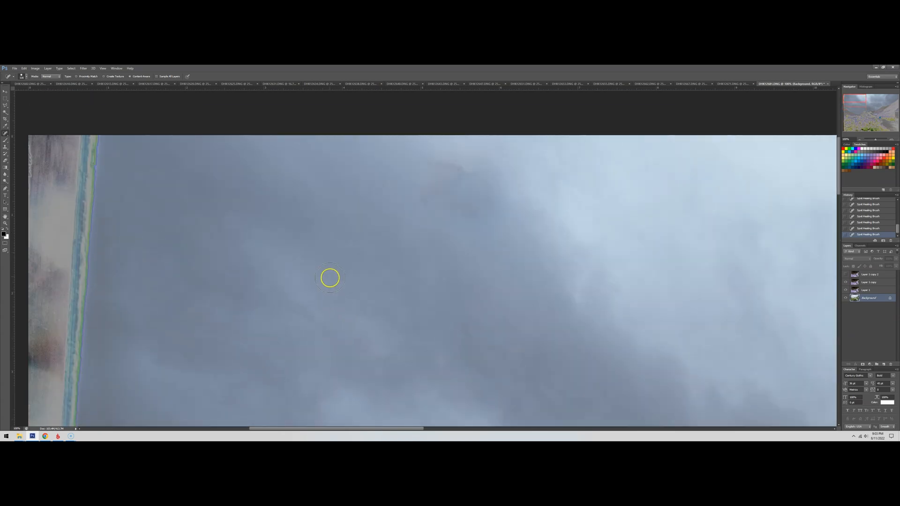
mouse_move(265, 214)
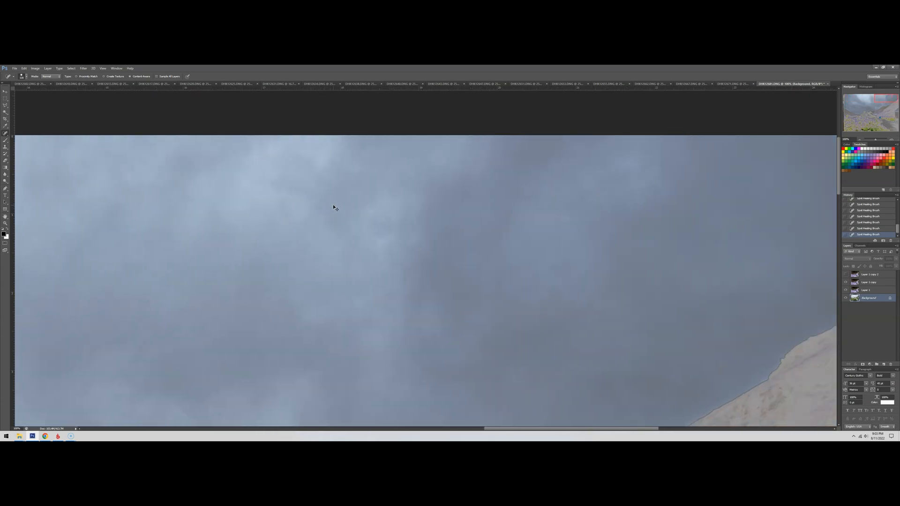
Heal a sky spot and another just above the hillside ridge.
click(457, 199)
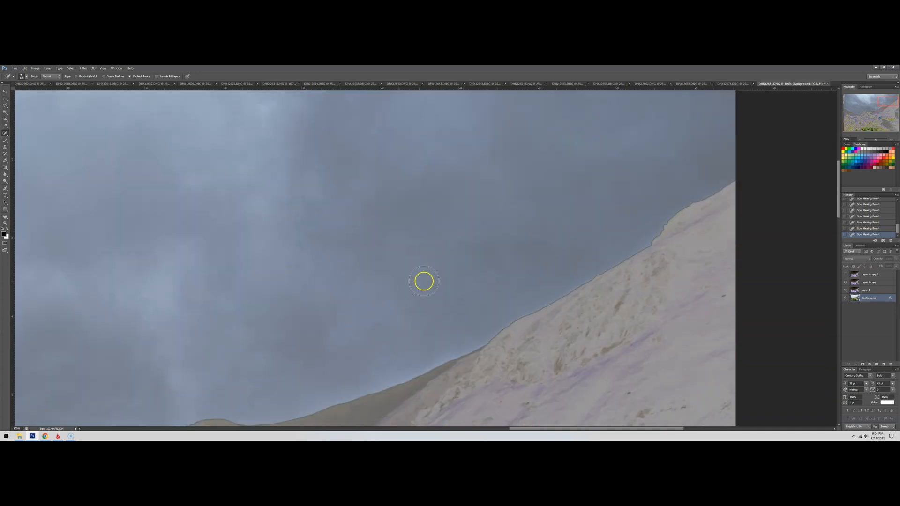
click(308, 235)
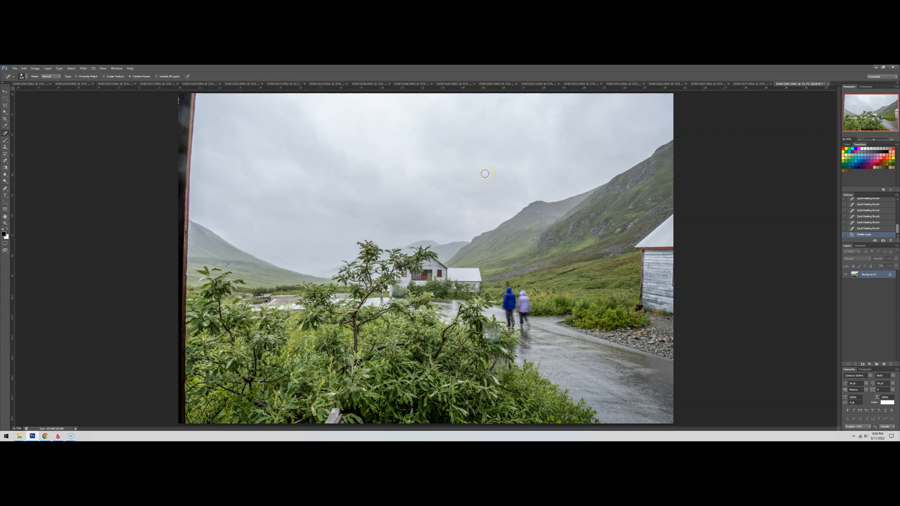
Switch to the Move tool after finishing the spot healing.
click(5, 91)
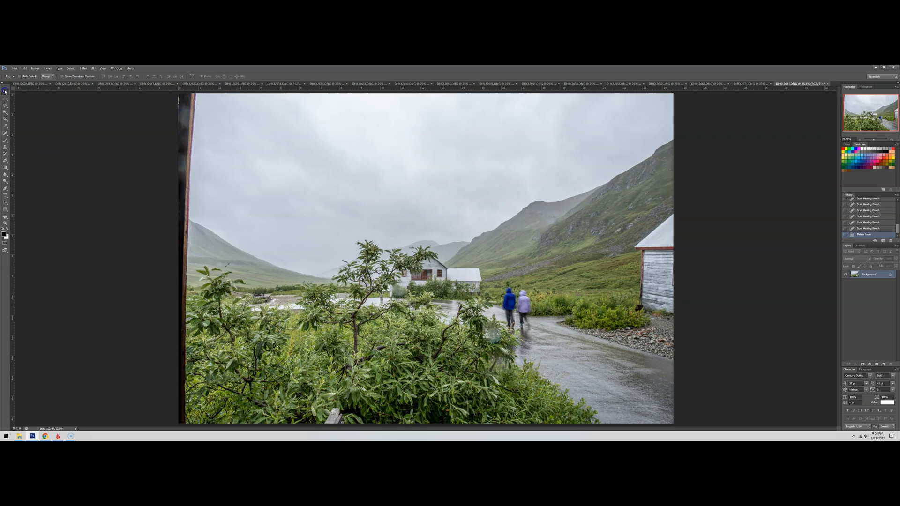